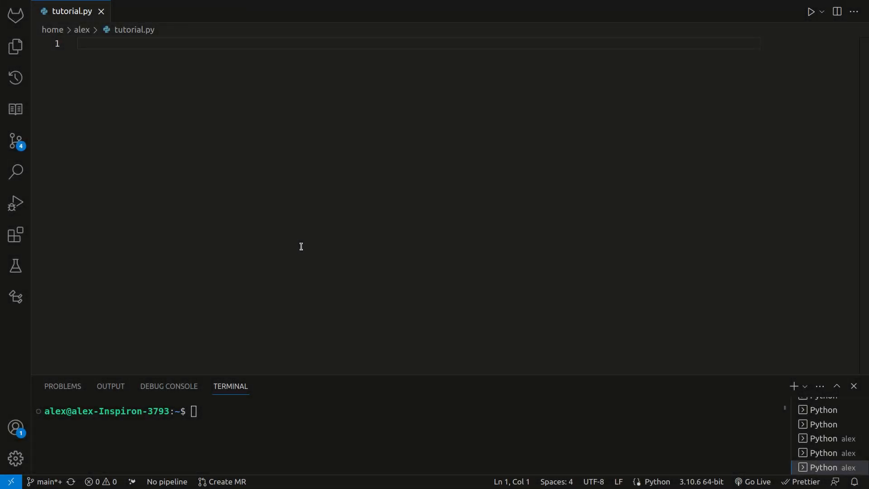
# - Define message = "Hello, Python!" and add print(message[0]) and print(message[7])
pyautogui.write('message = "He')
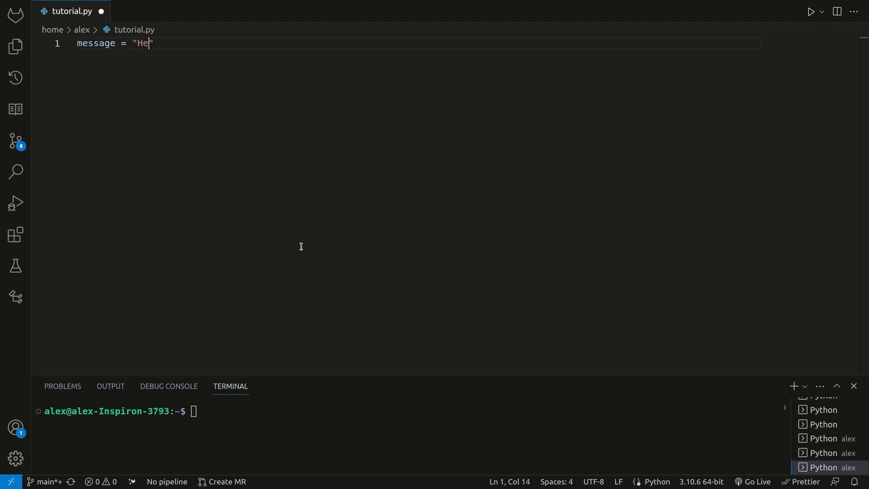
pyautogui.write('llo, P')
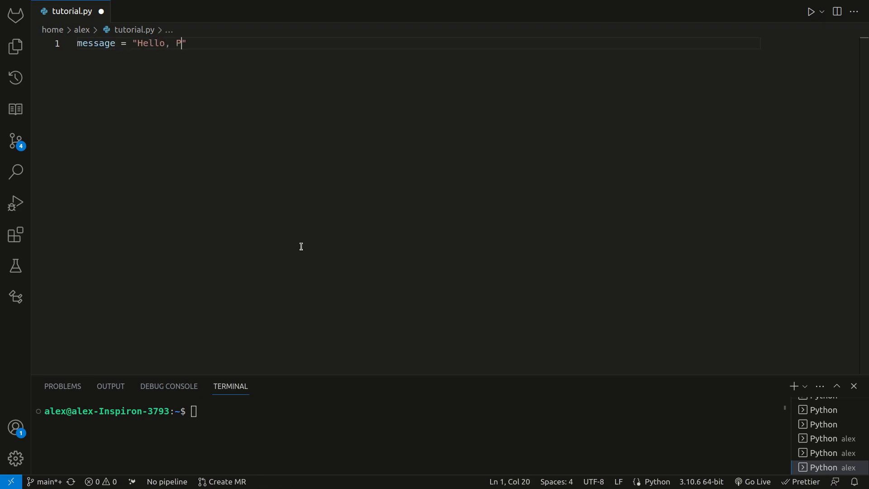
pyautogui.write('ython!')
pyautogui.write('print(messag')
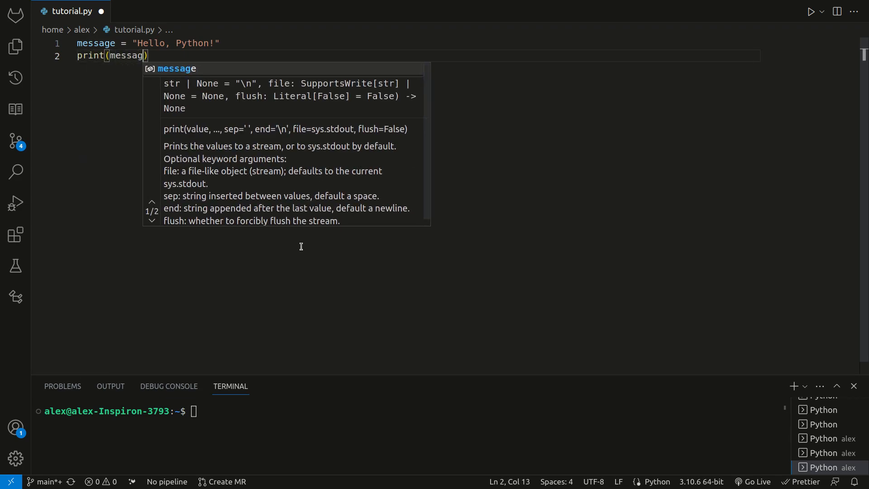
pyautogui.write('e[0]')
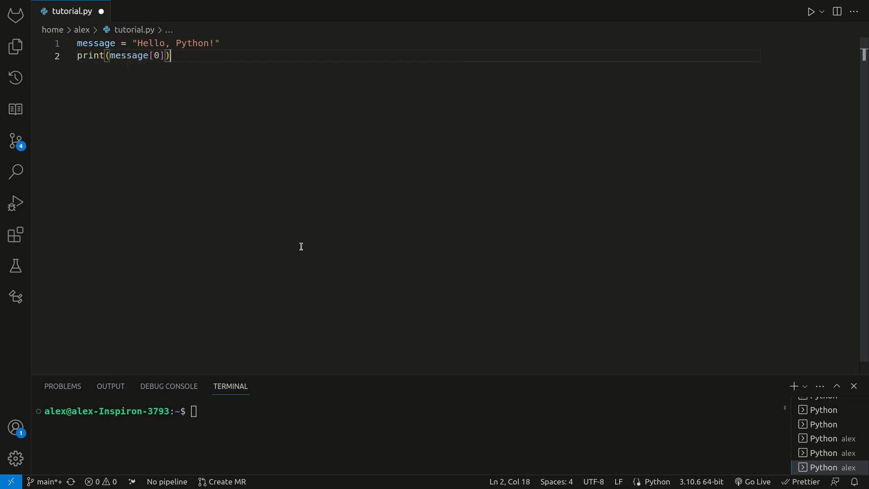
pyautogui.write('print')
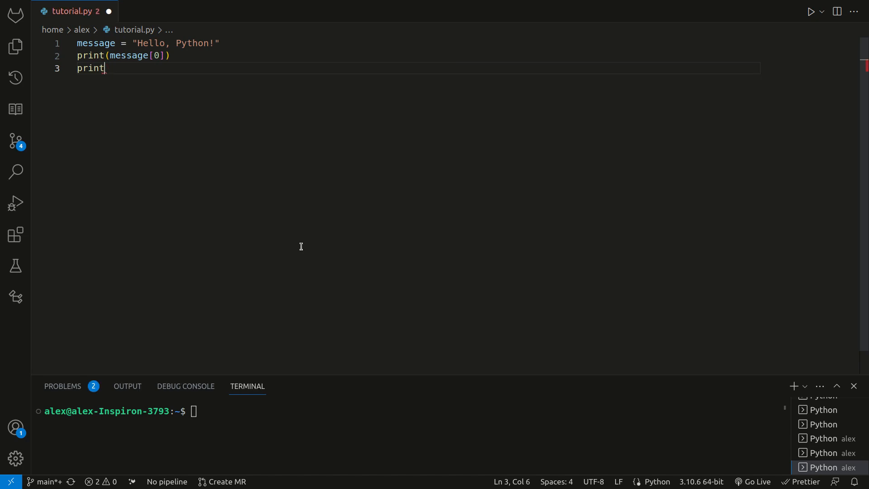
pyautogui.write('(message[7')
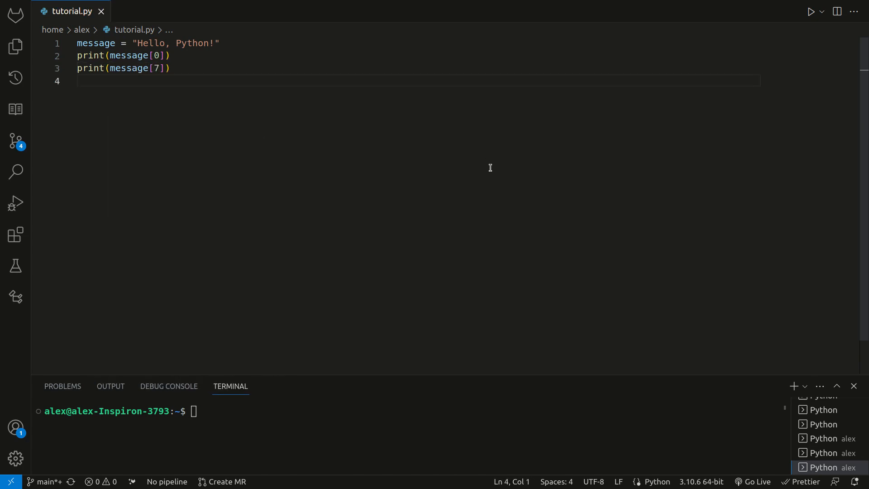
pyautogui.moveTo(253, 181)
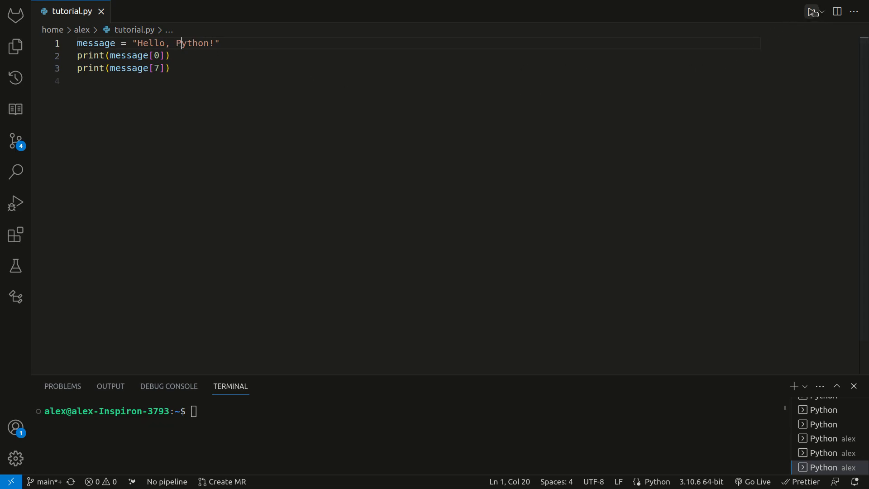
pyautogui.click(809, 11)
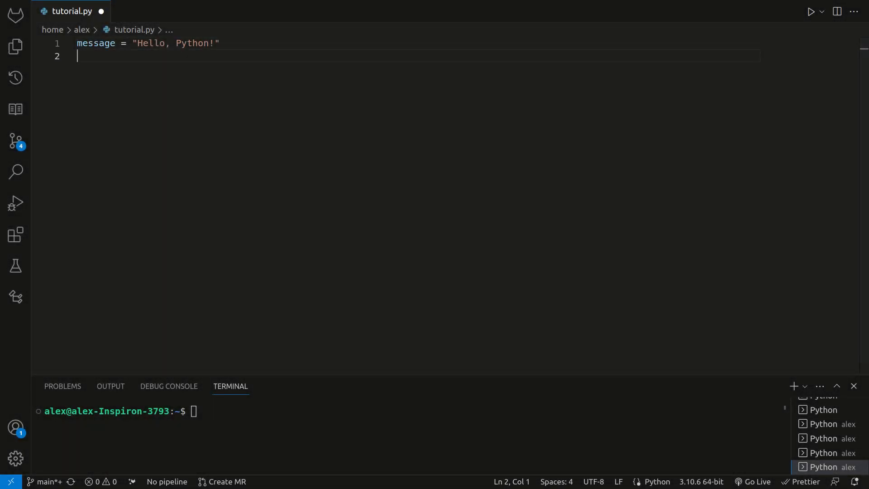
# - Add substring = message[0:5] and print(substring) so the run outputs Hello
pyautogui.write('substring =')
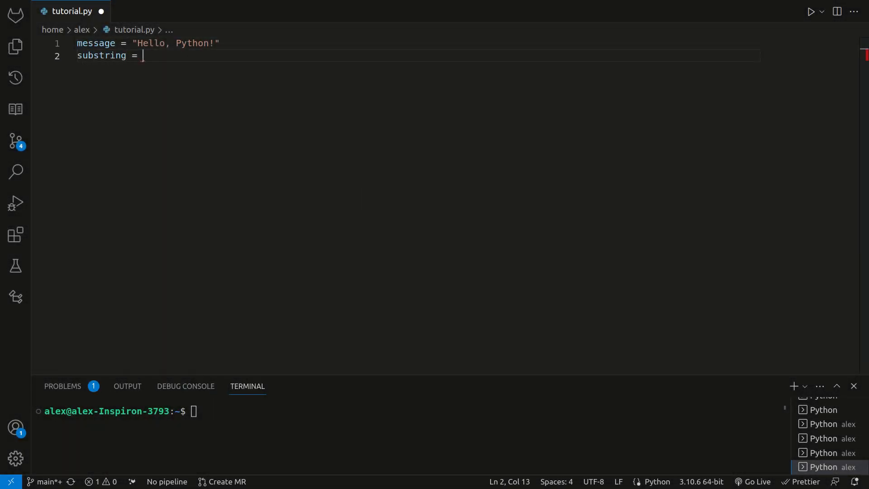
pyautogui.write('message[')
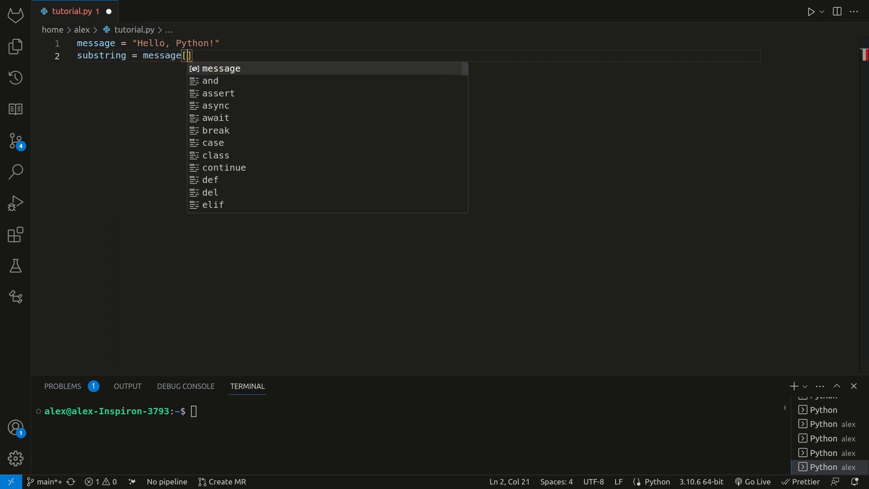
pyautogui.write('0:5')
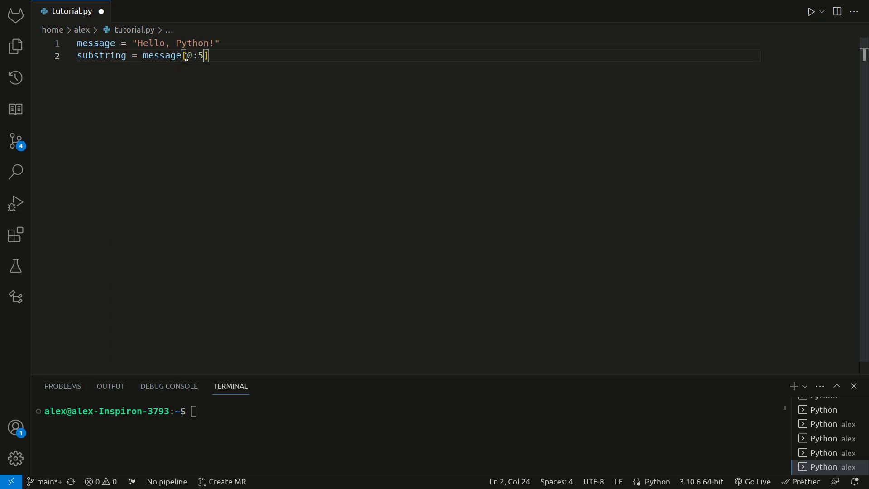
pyautogui.doubleClick(188, 55)
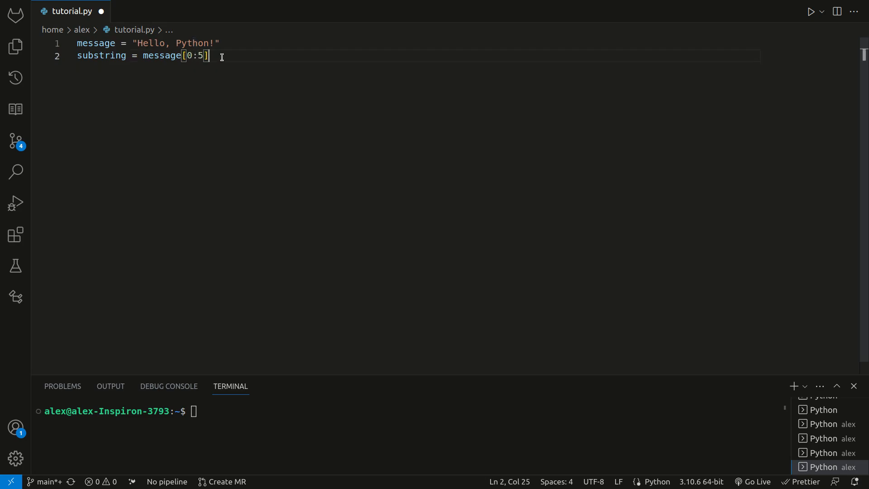
pyautogui.write('print(substring')
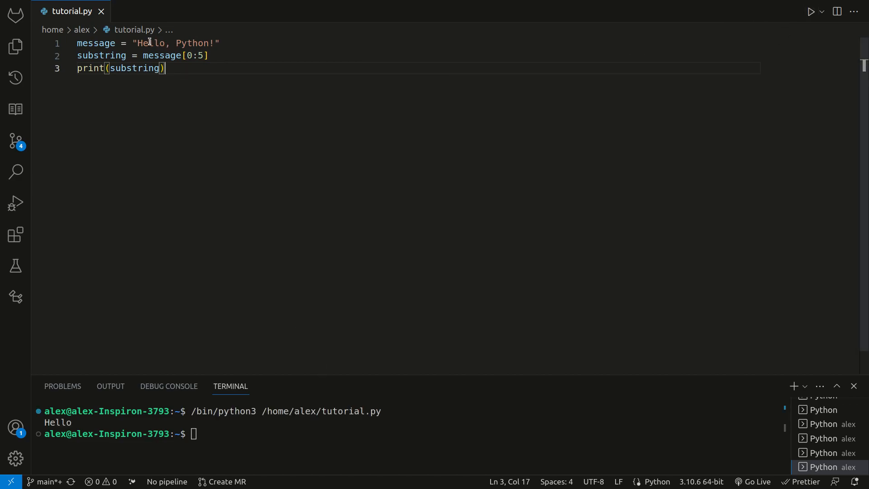
pyautogui.doubleClick(148, 43)
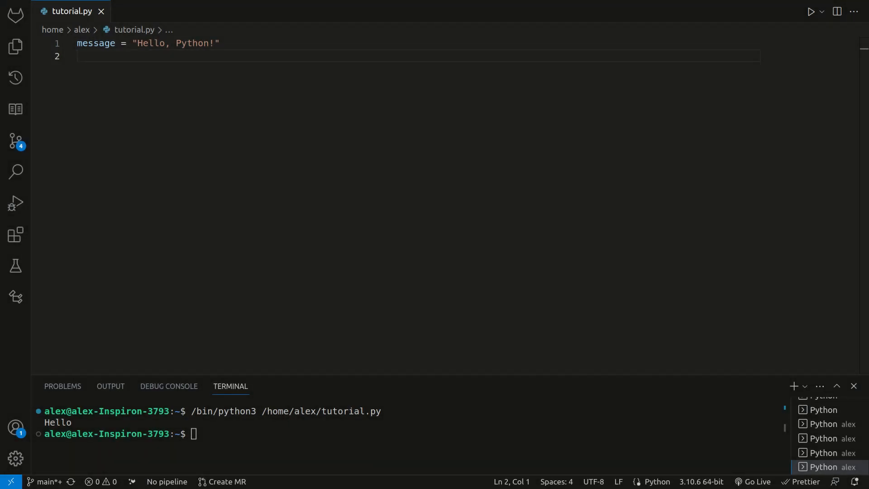
pyautogui.moveTo(289, 320)
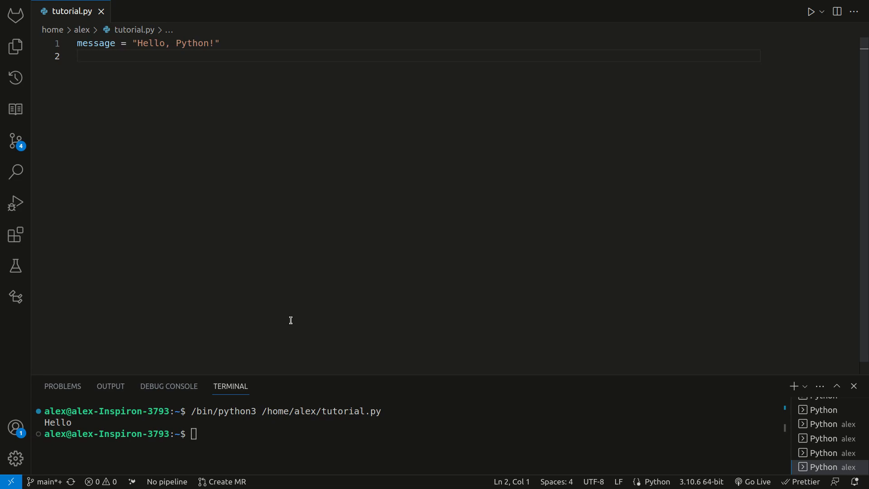
# - Add substring1 = message[-7:-1] and begin the next substring line
pyautogui.write('substring1 =')
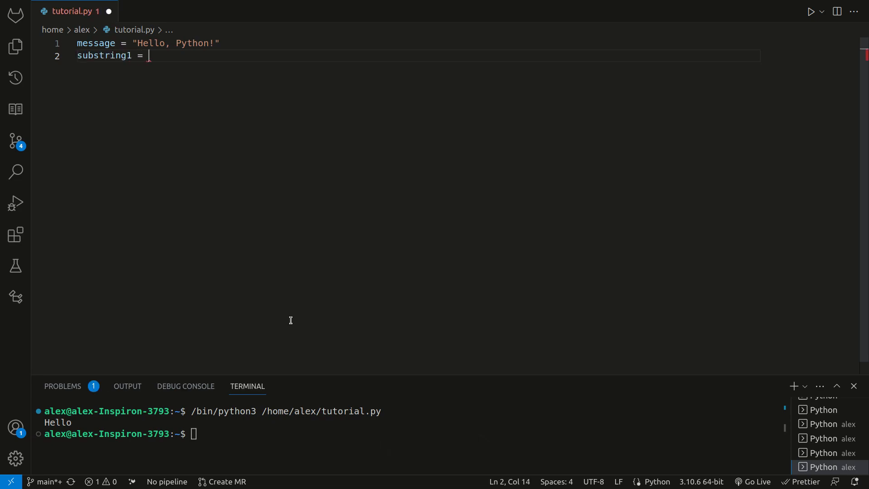
pyautogui.write('message[-1]')
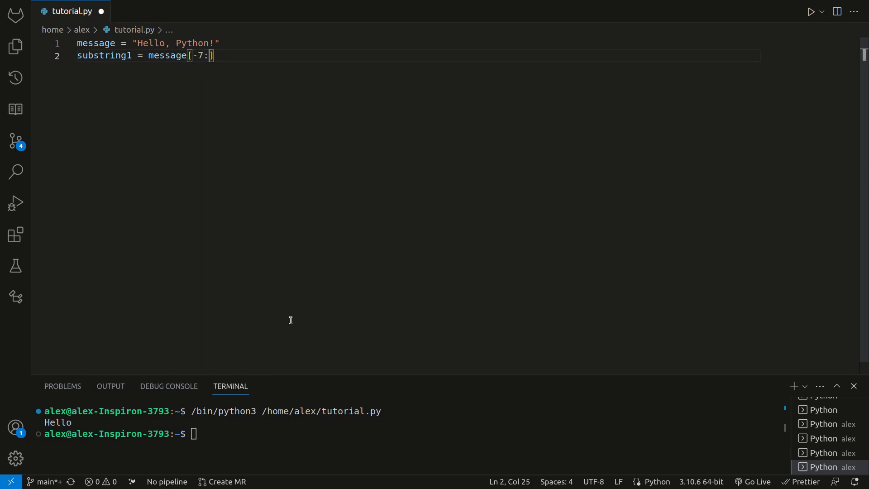
pyautogui.write('-1')
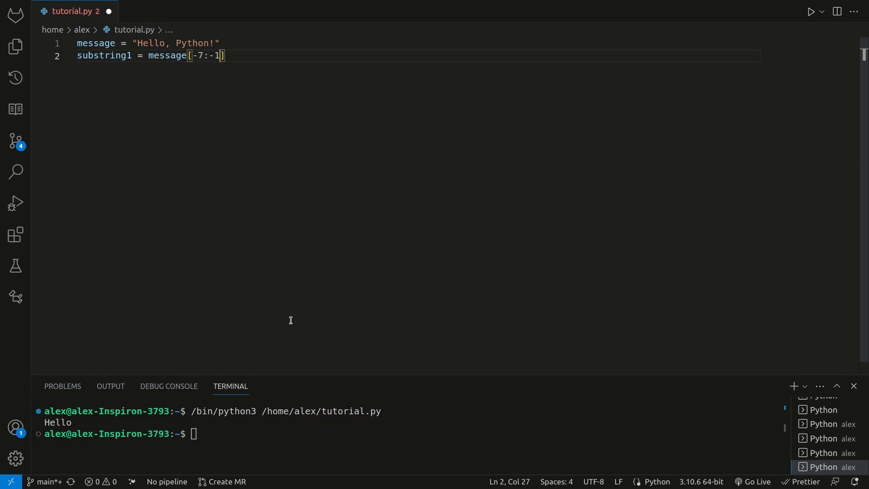
pyautogui.press('ctrl+s')
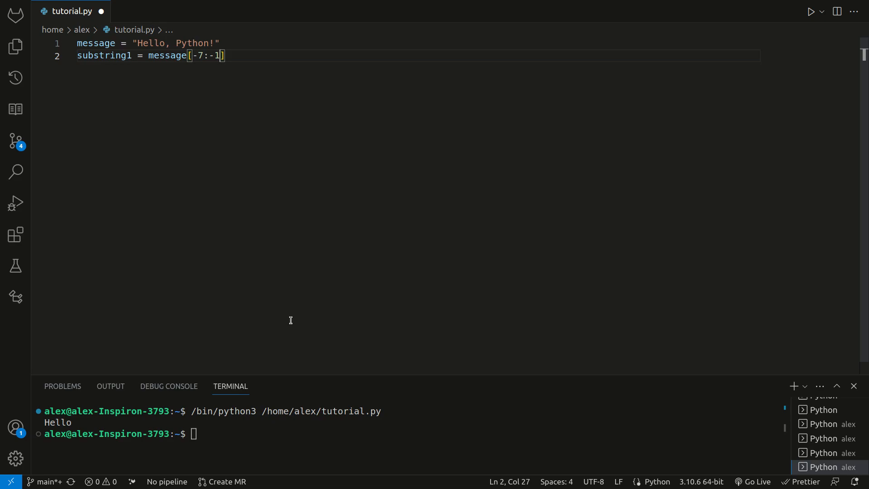
pyautogui.write('subs')
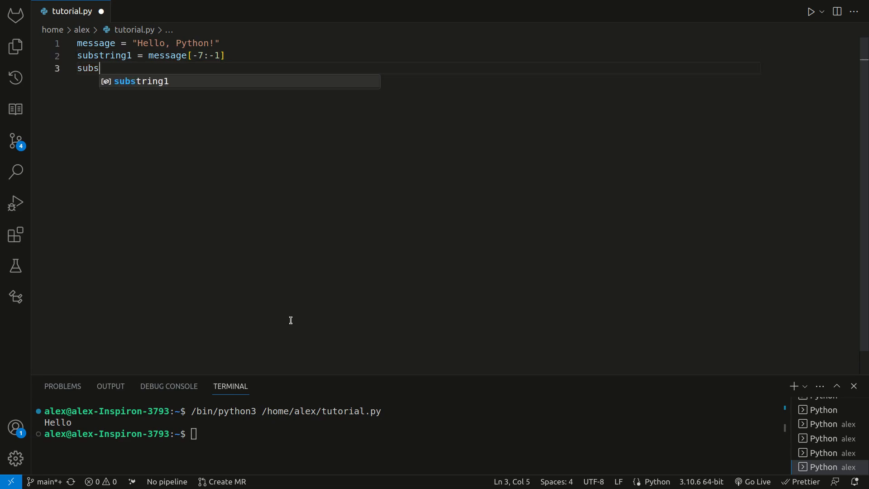
# - Add substring2 = message[:-9], dismissing the editor context menu without a choice
pyautogui.write('tring2 =')
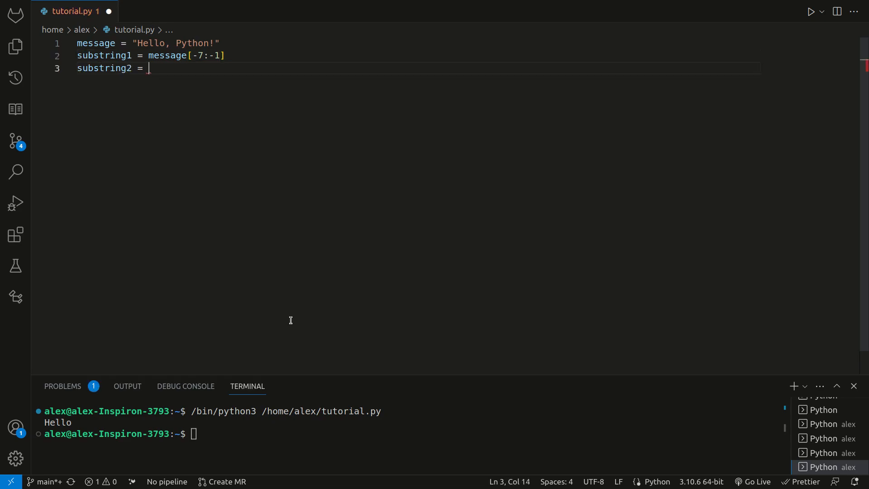
pyautogui.write('message')
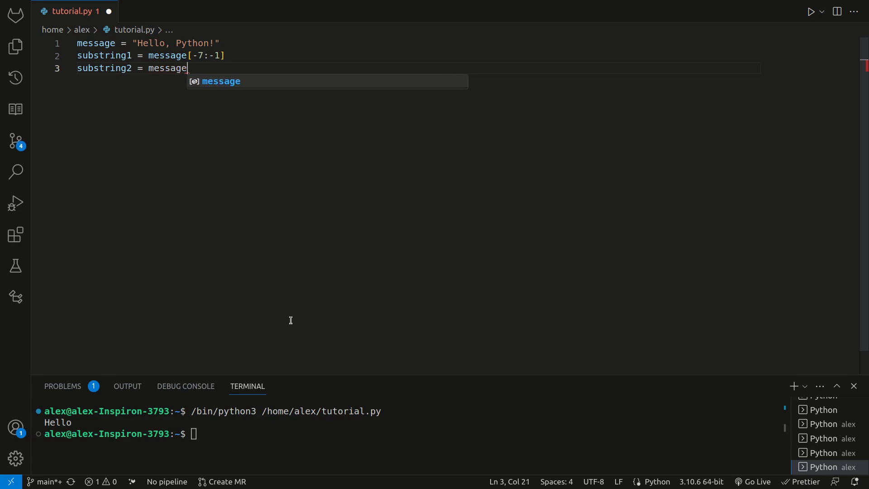
pyautogui.write('[:')
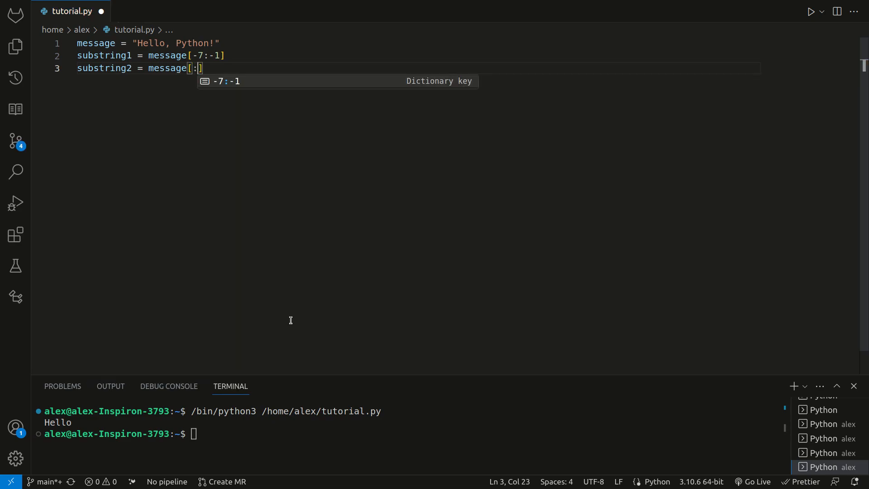
pyautogui.write('-9')
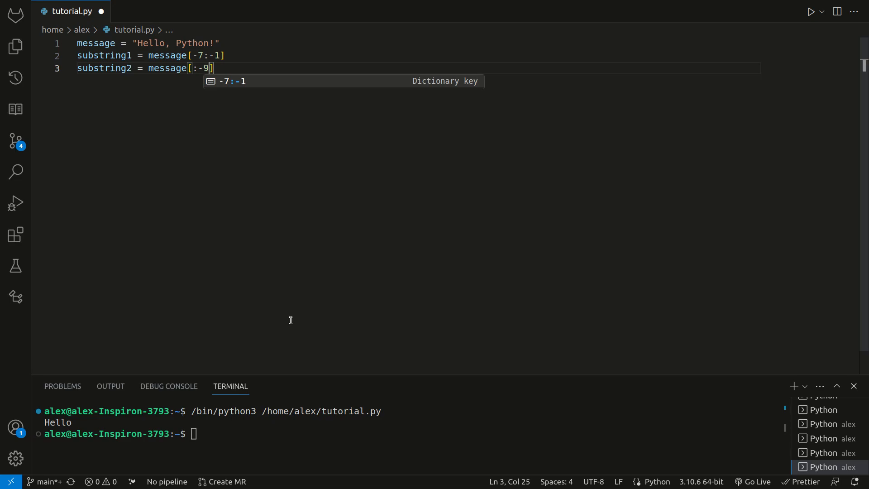
pyautogui.moveTo(248, 188)
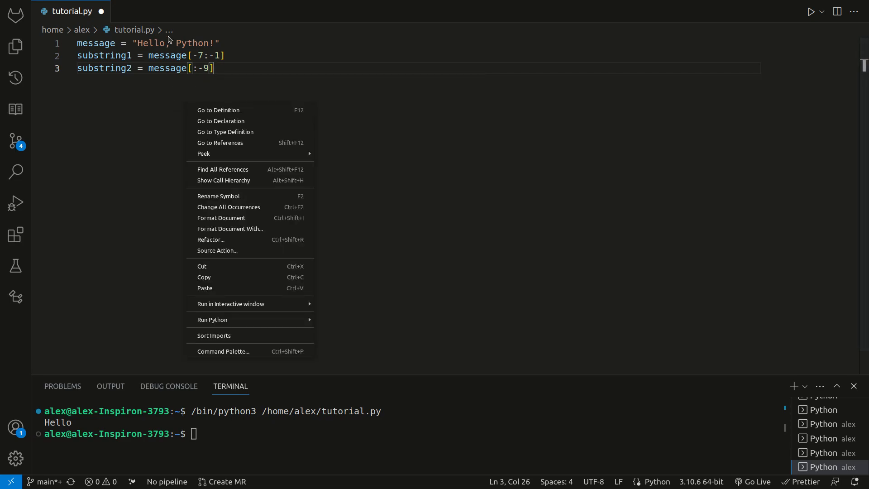
pyautogui.click(208, 68)
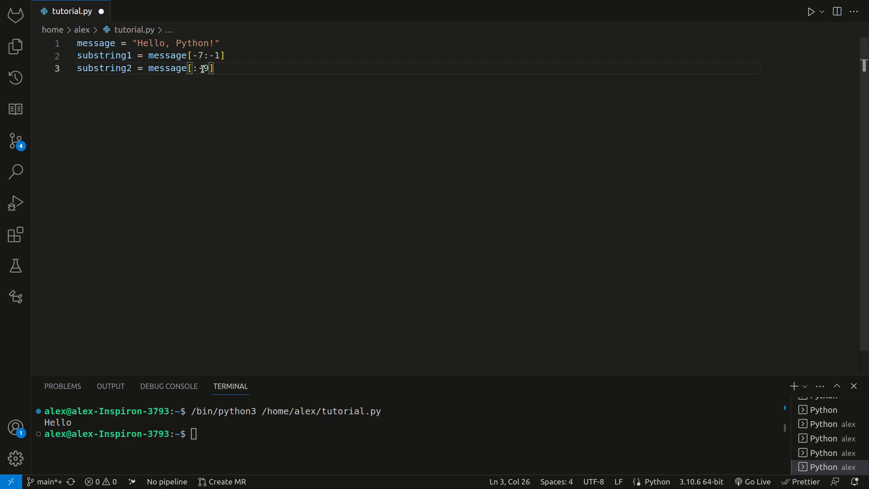
pyautogui.press('enter')
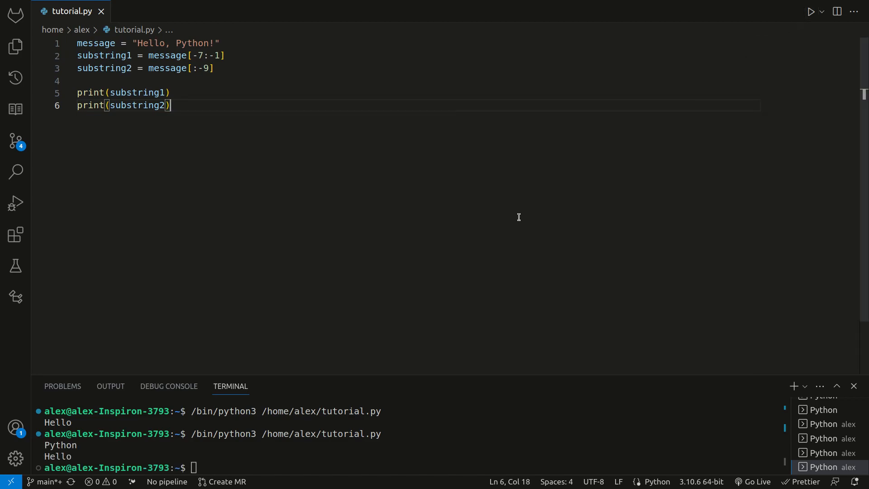
pyautogui.moveTo(160, 233)
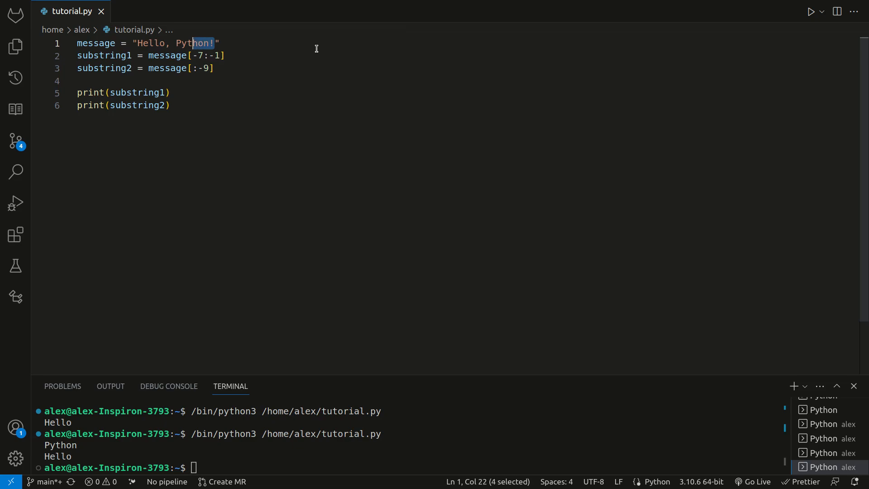
pyautogui.moveTo(197, 43); pyautogui.dragTo(180, 44)
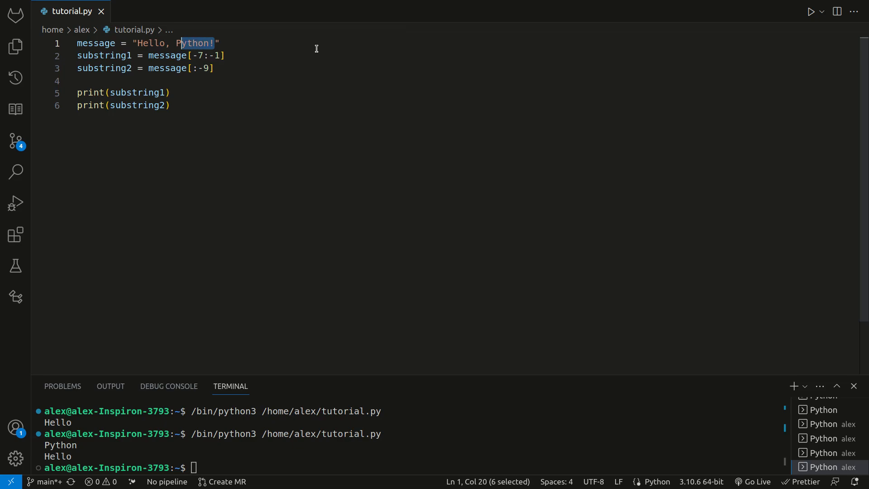
pyautogui.click(177, 43)
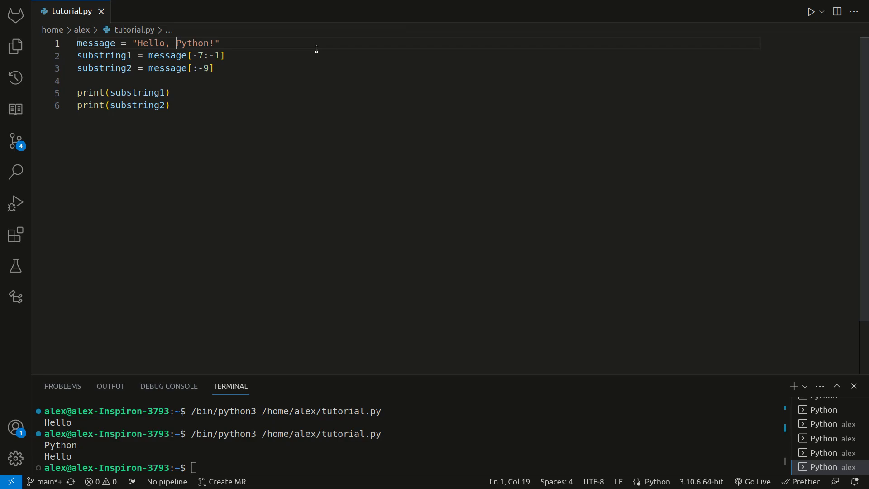
pyautogui.doubleClick(192, 43)
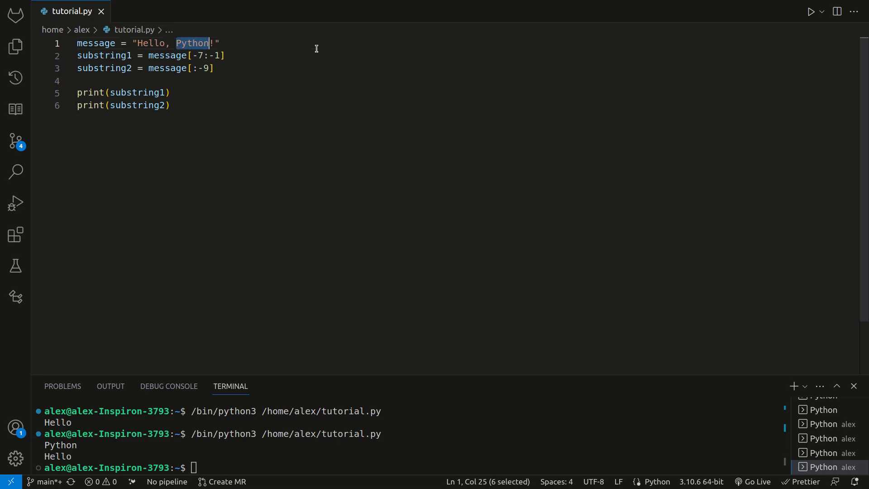
pyautogui.moveTo(172, 71)
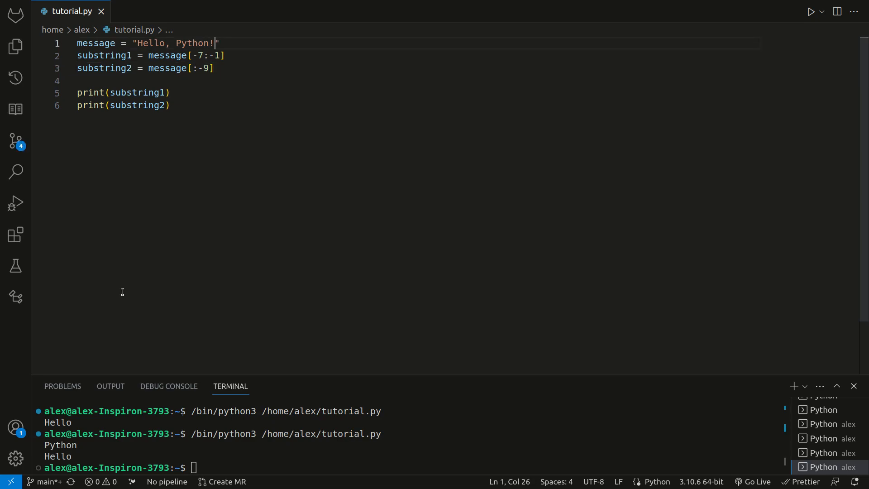
pyautogui.moveTo(218, 43); pyautogui.dragTo(178, 44)
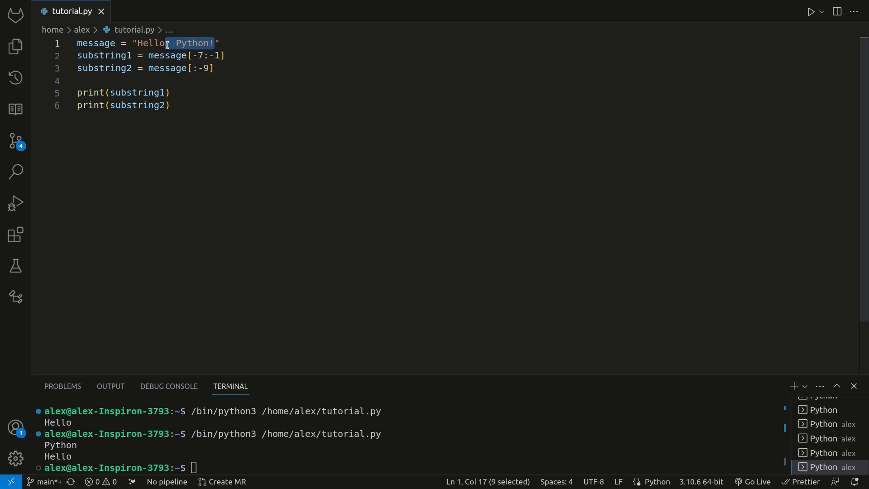
pyautogui.click(215, 68)
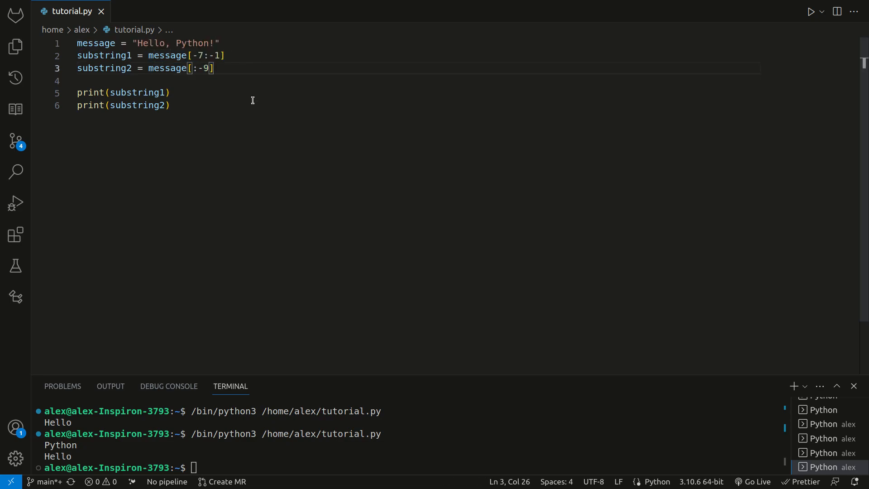
# - Remove the substring and print lines, leaving only the message assignment
pyautogui.write('substring2 =')
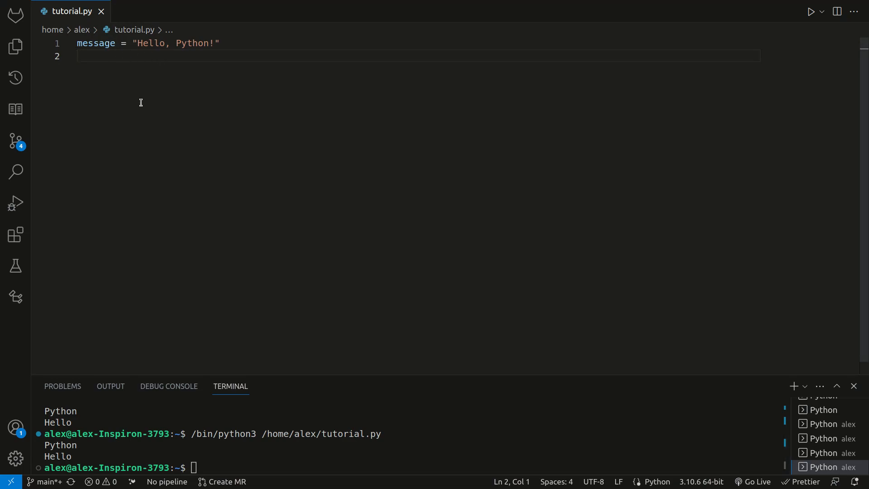
# - Add substring = message[::2] and print(substring) so the run outputs Hlo yhn
pyautogui.write('substring = message[1:2')
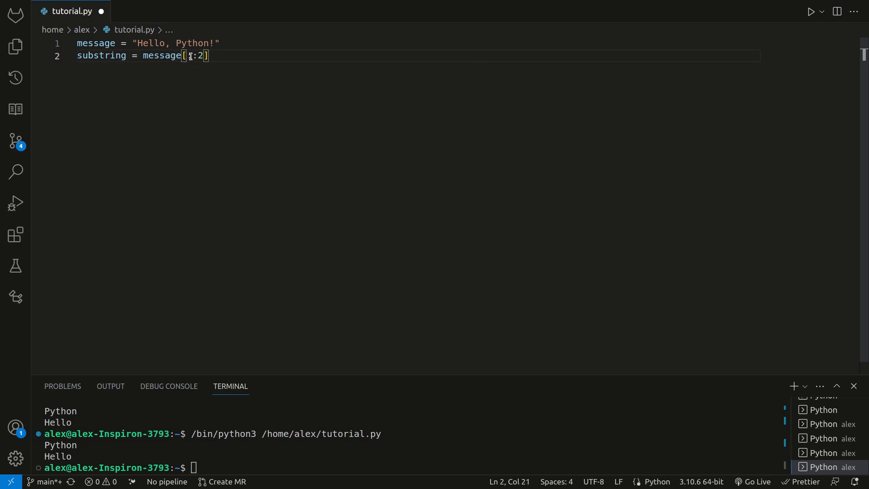
pyautogui.write(':')
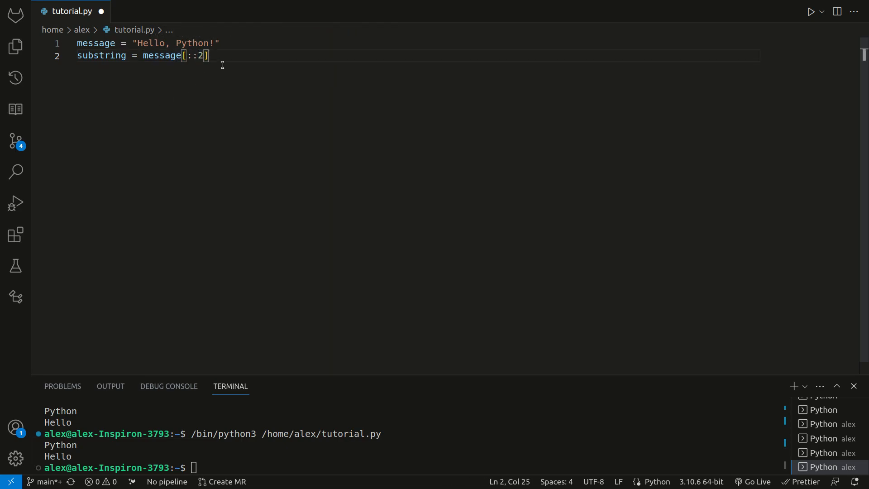
pyautogui.write('print')
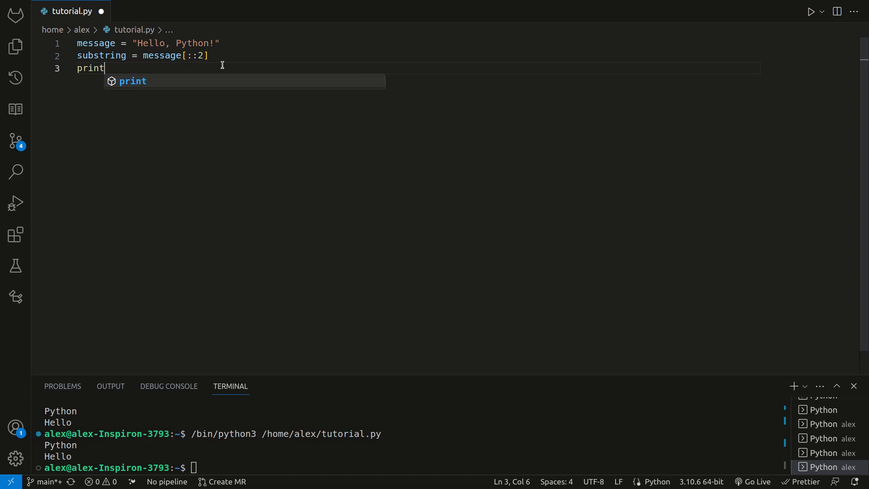
pyautogui.write('(substring)')
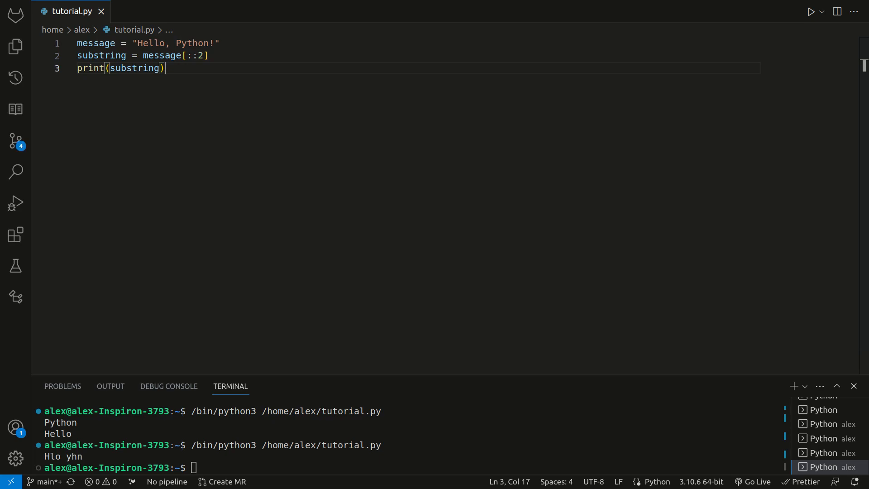
pyautogui.moveTo(350, 370)
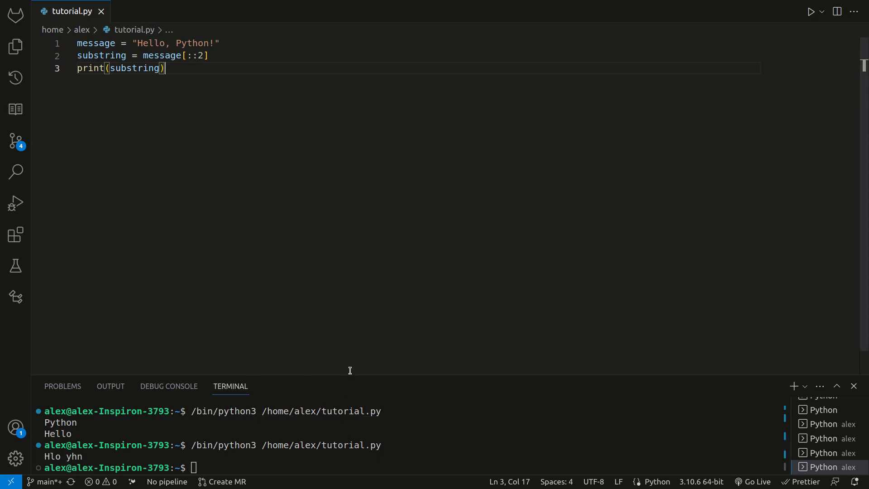
pyautogui.moveTo(206, 56)
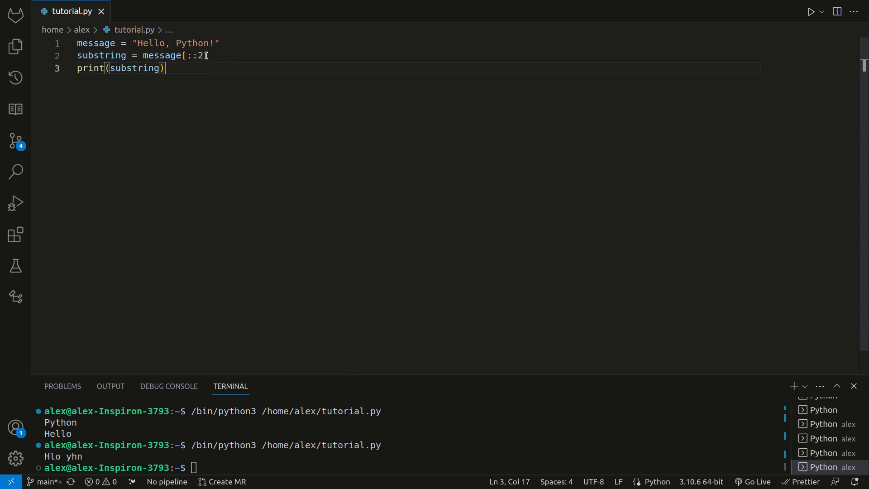
# - Change the slice step to 3 and run, printing Hl tn, then return to the slice
pyautogui.write('3')
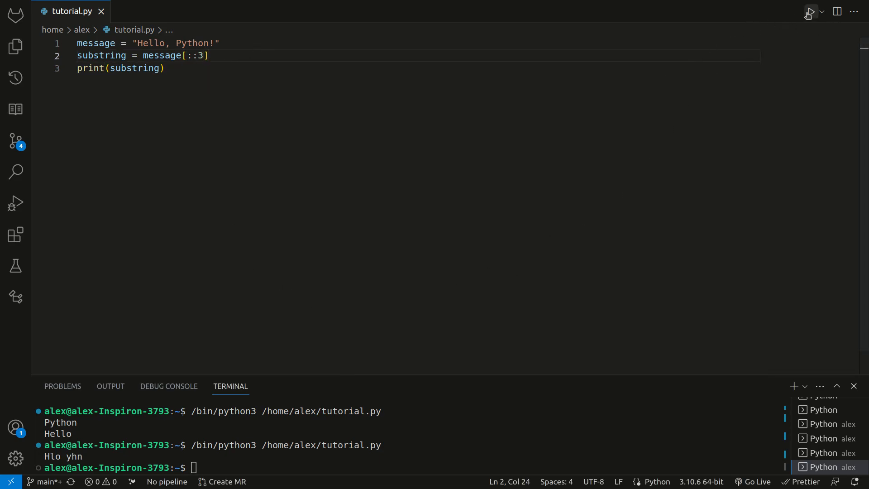
pyautogui.click(808, 10)
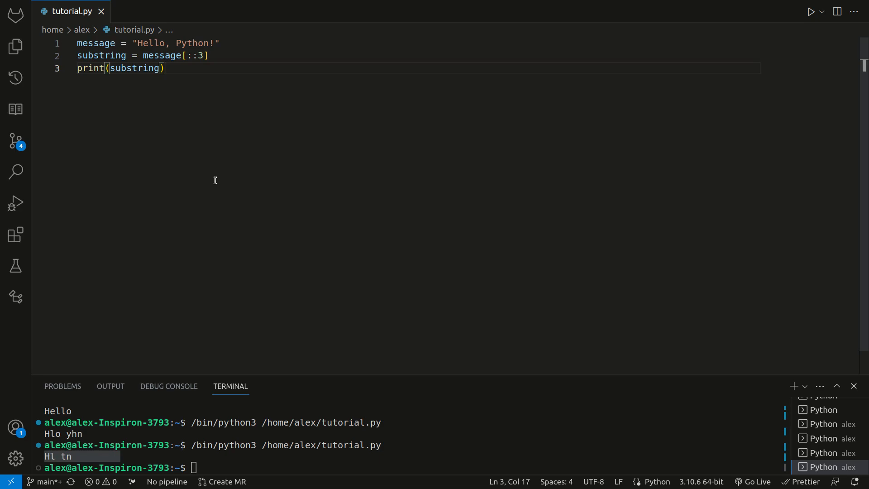
pyautogui.click(207, 56)
pyautogui.write('2')
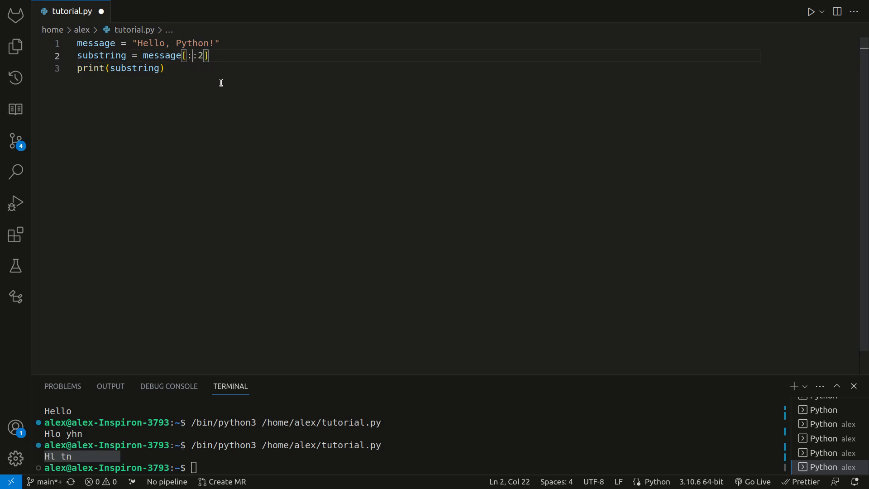
# - Give the stepped slice start/stop values so the run prints el,Pto
pyautogui.write('12')
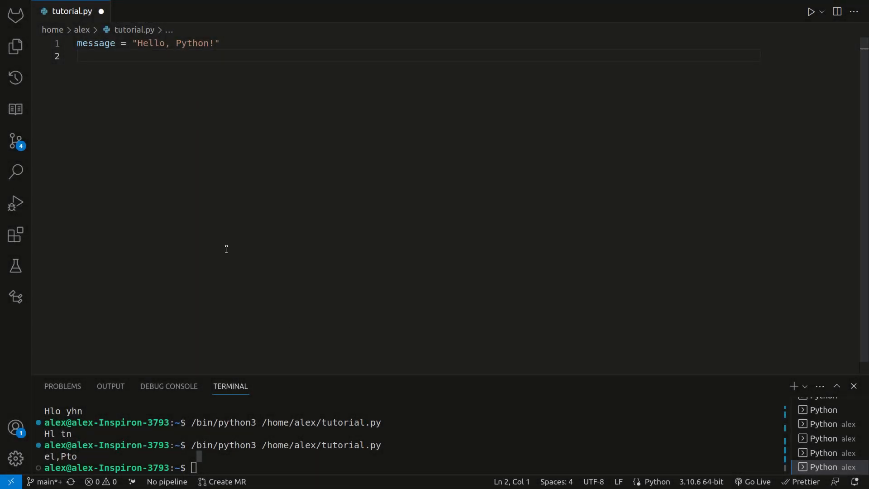
# - Define sentence = "Python is awesome!" with word1 = sentence[:6] and word2 = sentence[7:9]
pyautogui.write('sentence')
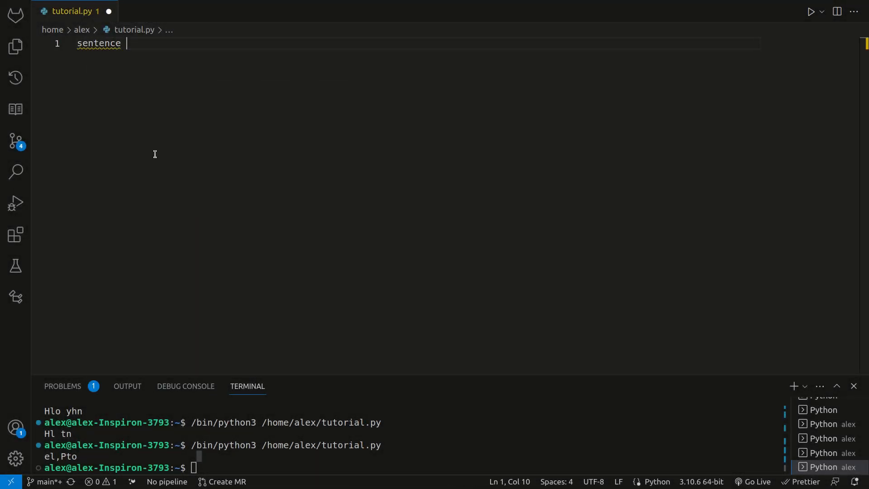
pyautogui.write('= "Pyth"')
pyautogui.write('word1 = sentence')
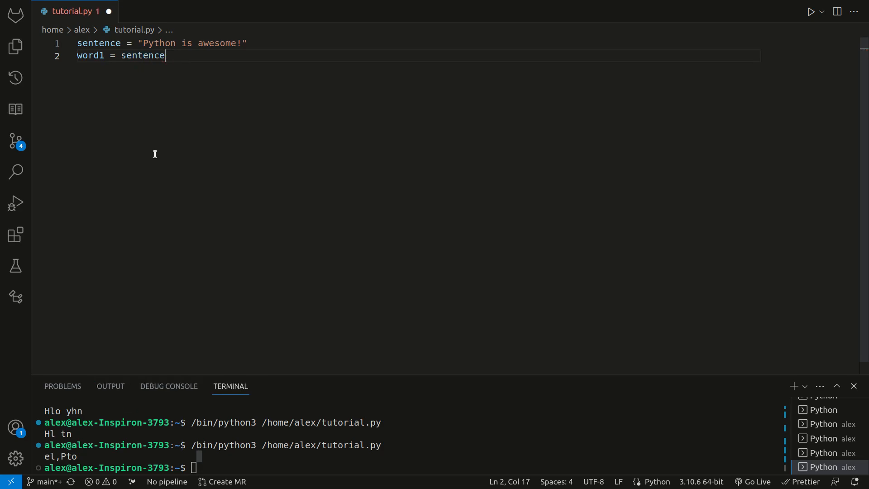
pyautogui.write('[:6]')
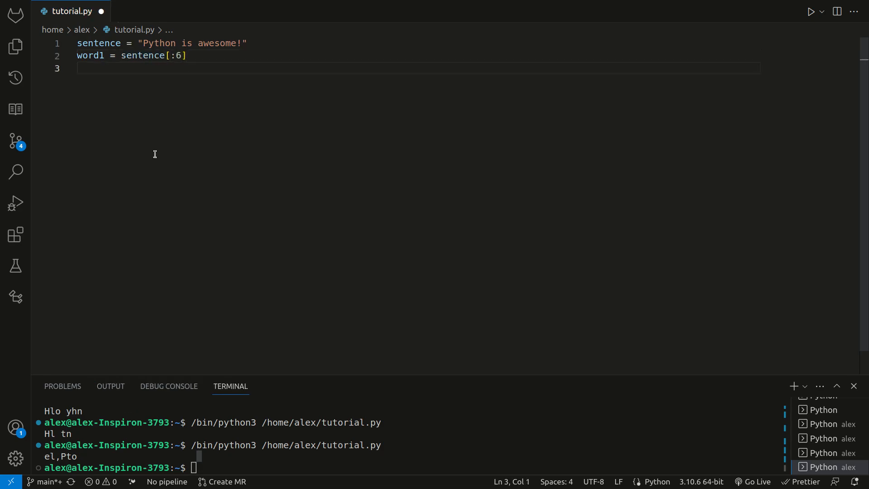
pyautogui.write('word2 = sent')
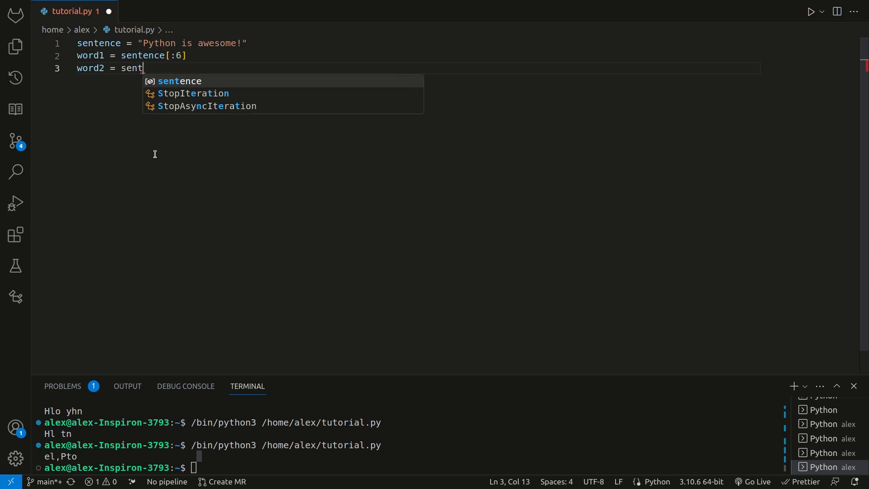
pyautogui.write('ence[7:9')
pyautogui.write('s')
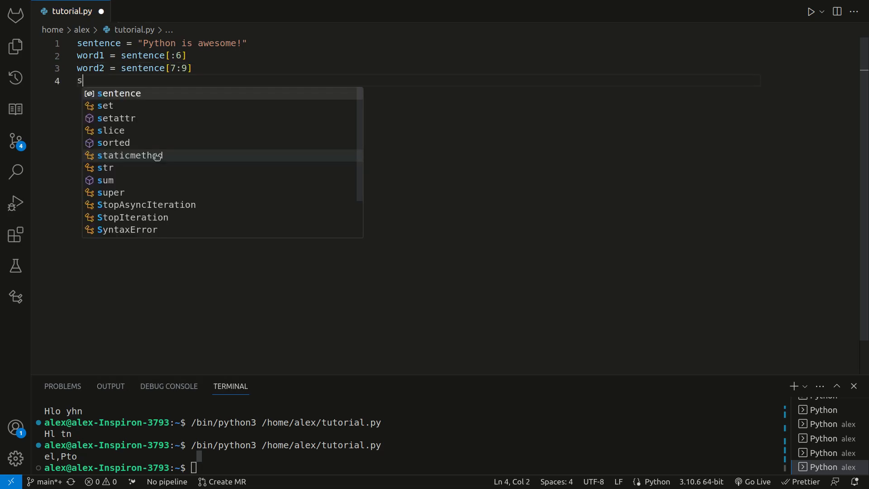
# - Add word3 = sentence[10:] and print(word1)
pyautogui.write('word3')
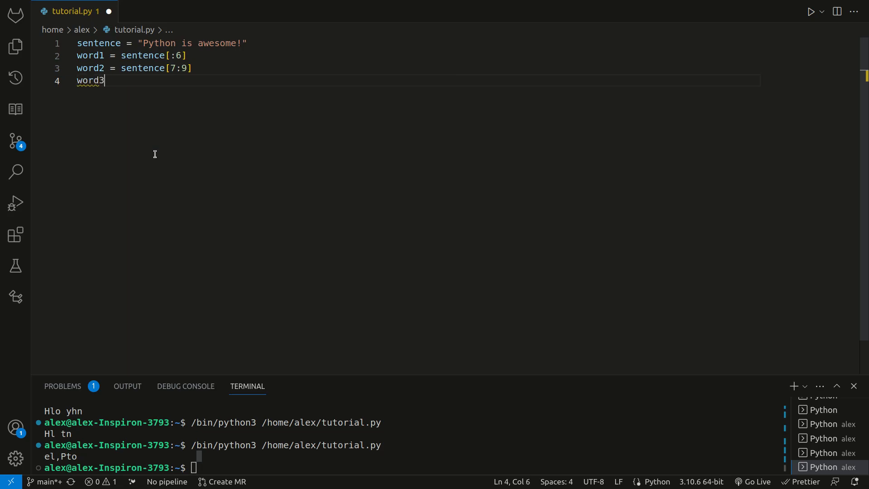
pyautogui.write('= sentence[10:')
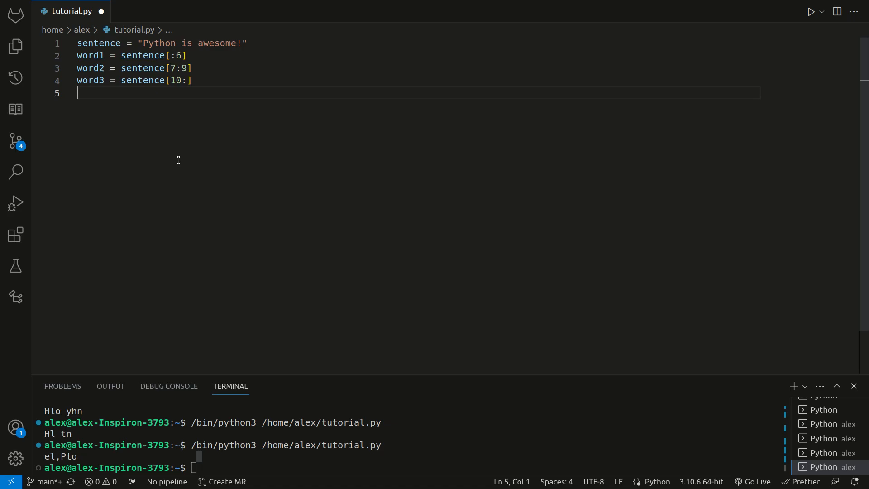
pyautogui.write('print(word1)')
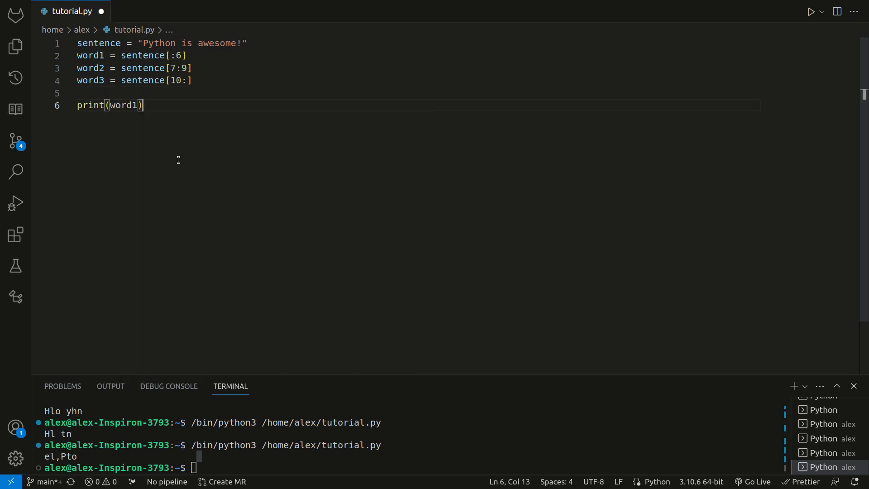